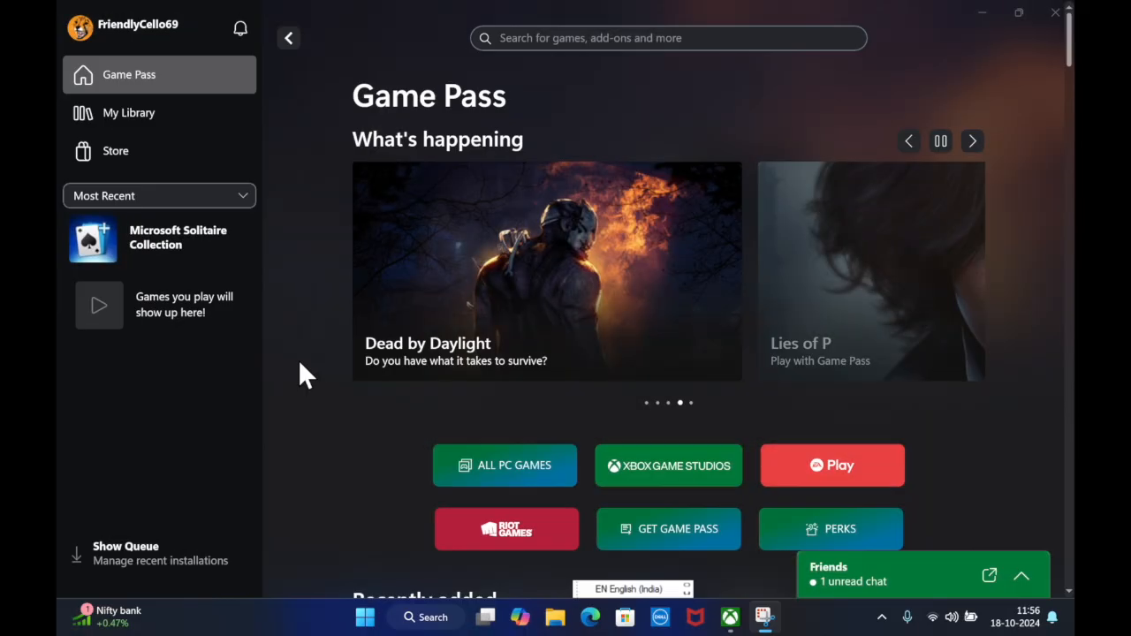
# Scroll down through the current window.
pyautogui.scroll(-3)
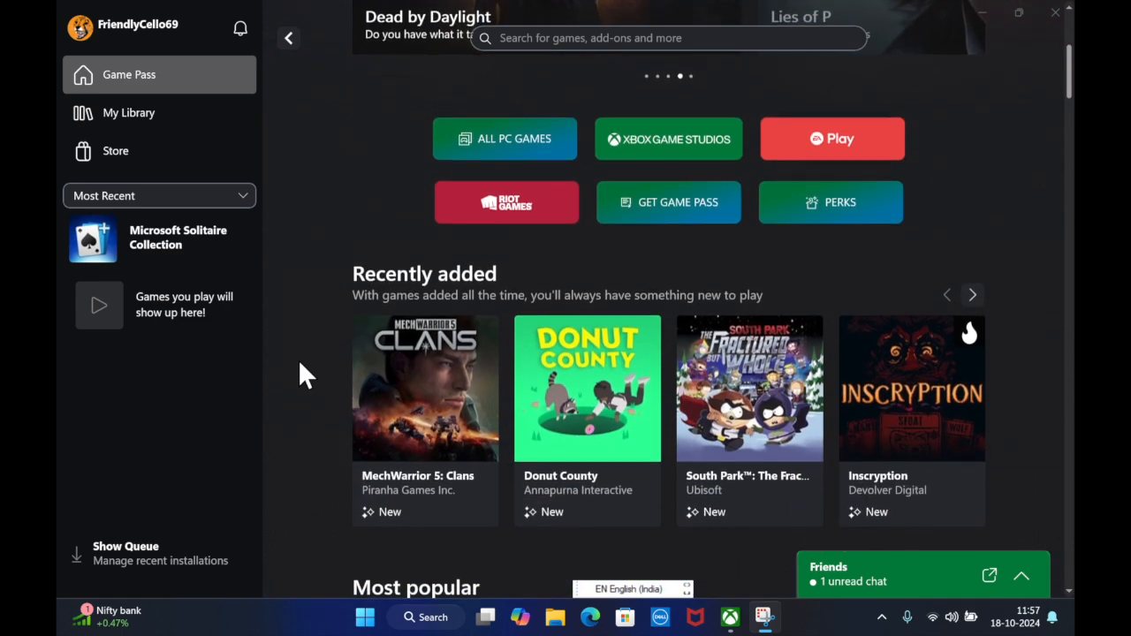
pyautogui.scroll(-3)
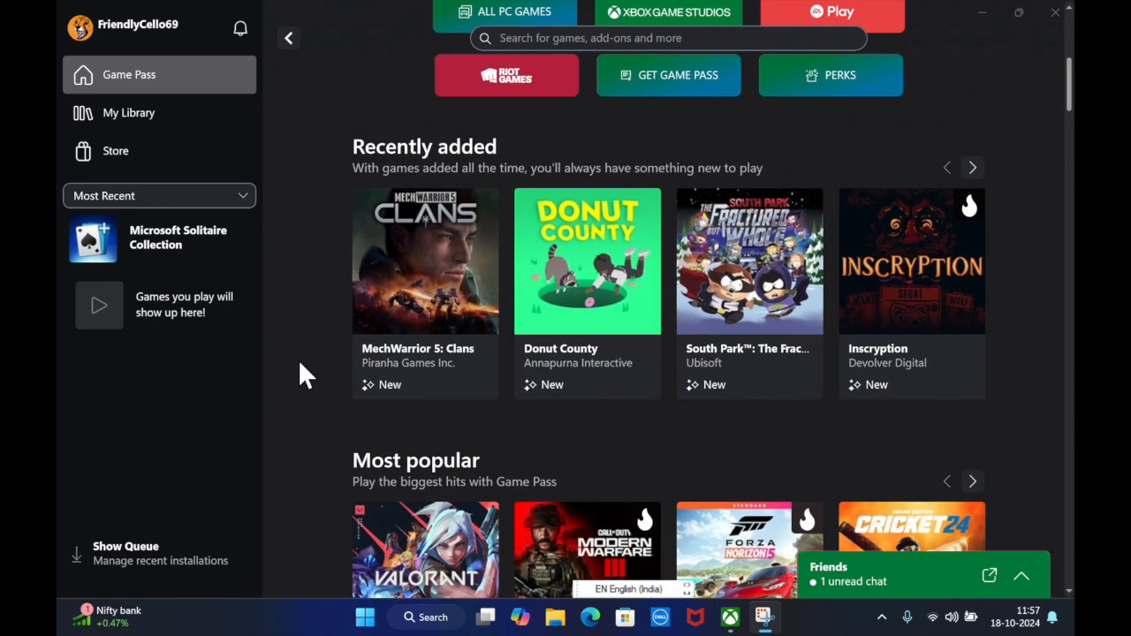
pyautogui.scroll(-3)
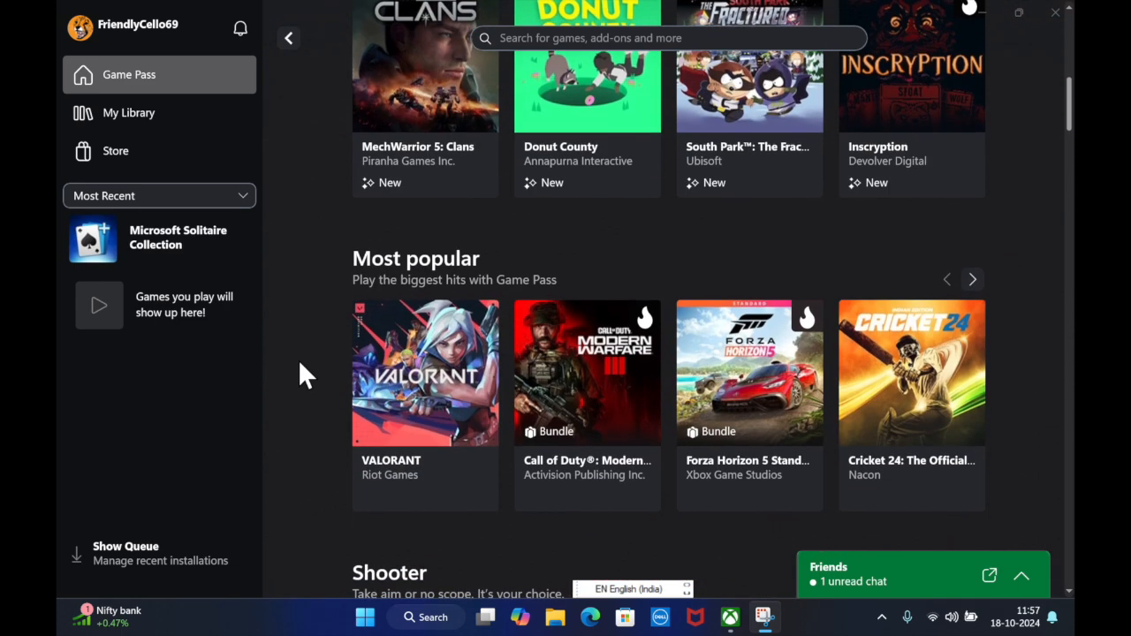
pyautogui.scroll(-3)
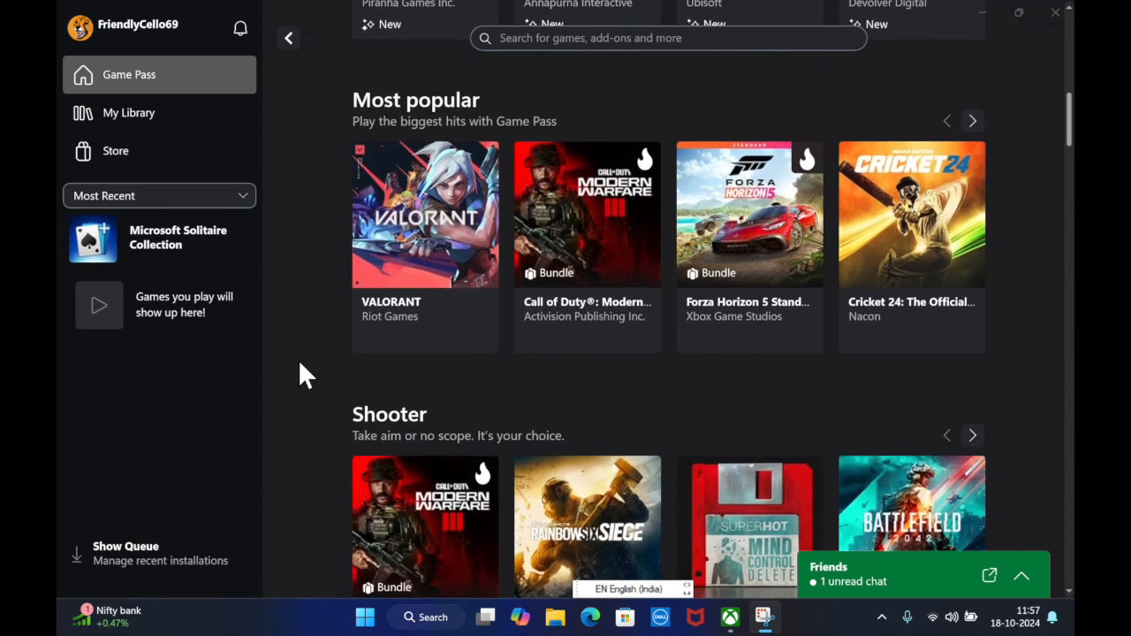
pyautogui.scroll(-3)
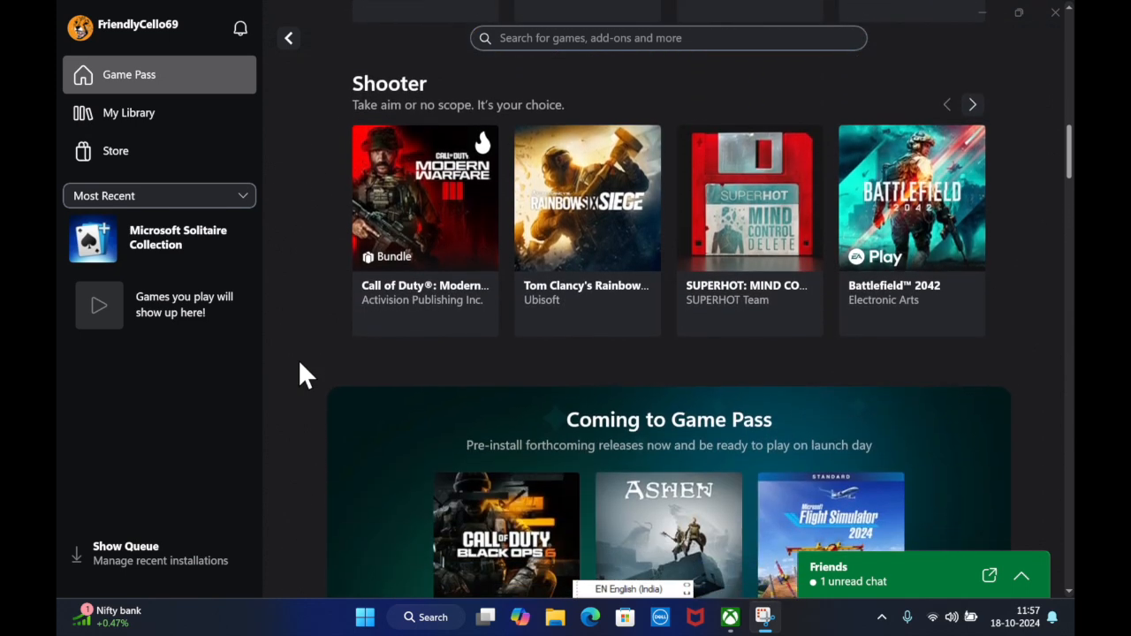
pyautogui.scroll(-3)
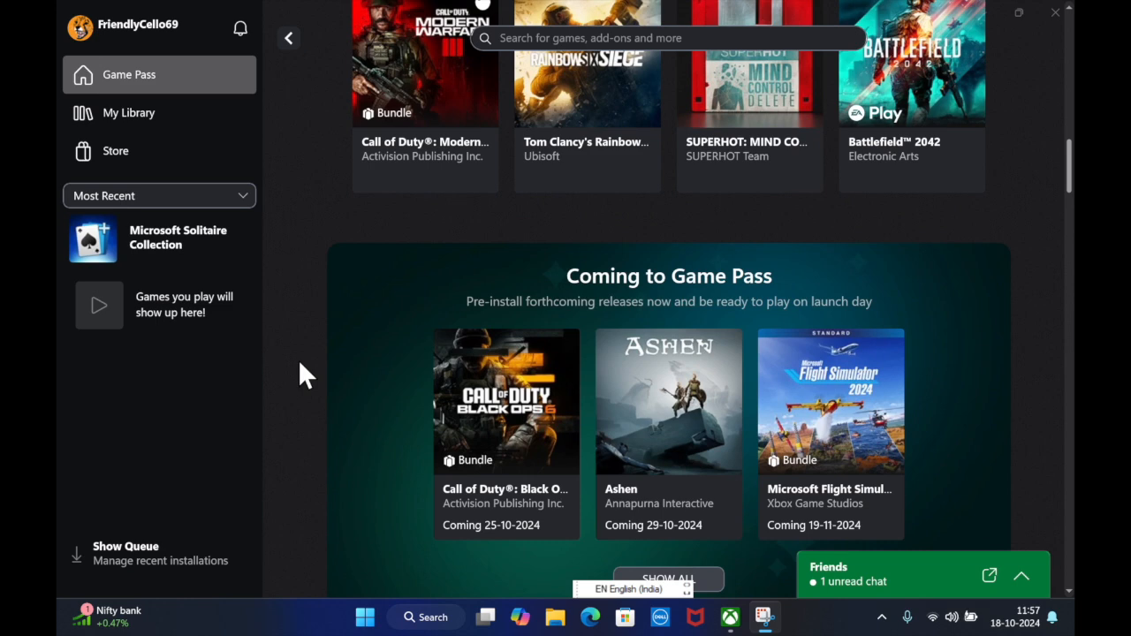
pyautogui.scroll(-3)
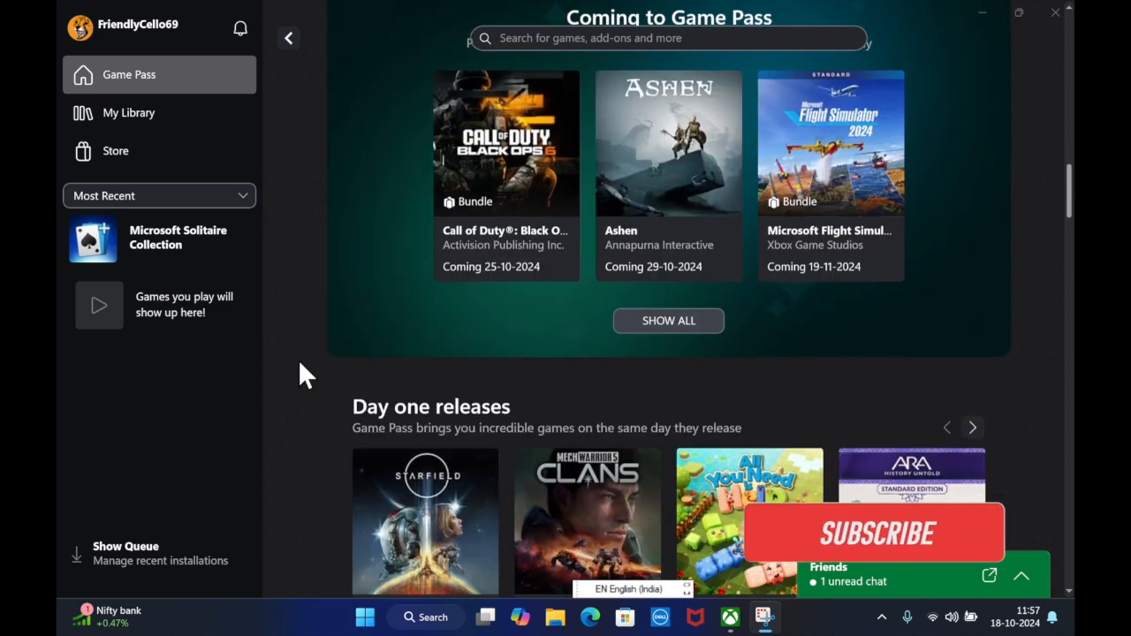
pyautogui.scroll(-3)
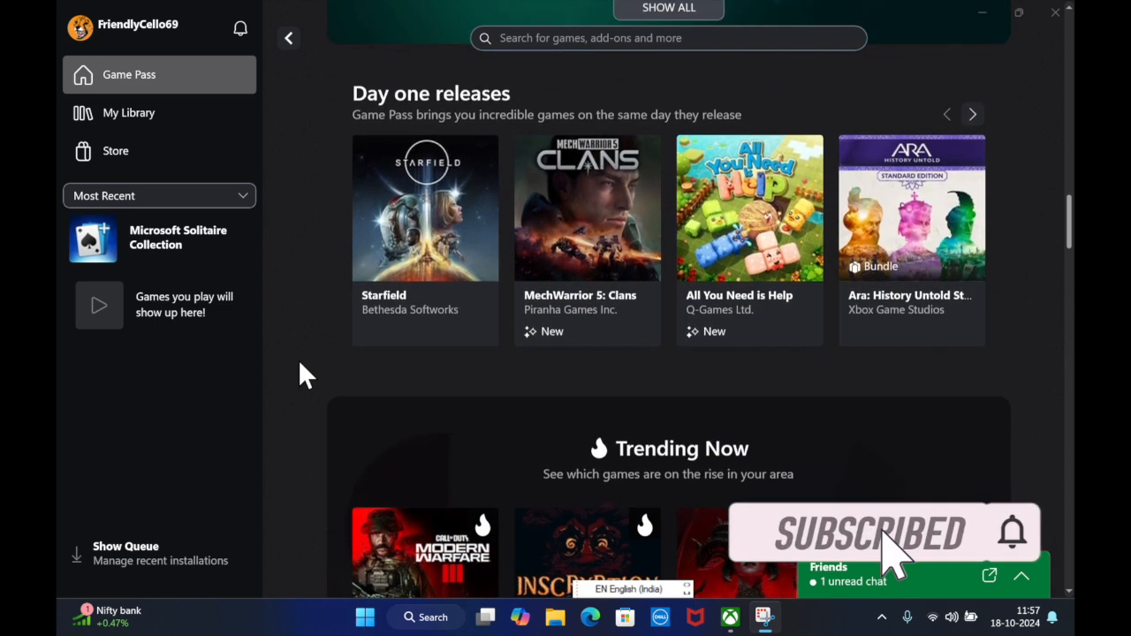
pyautogui.scroll(-3)
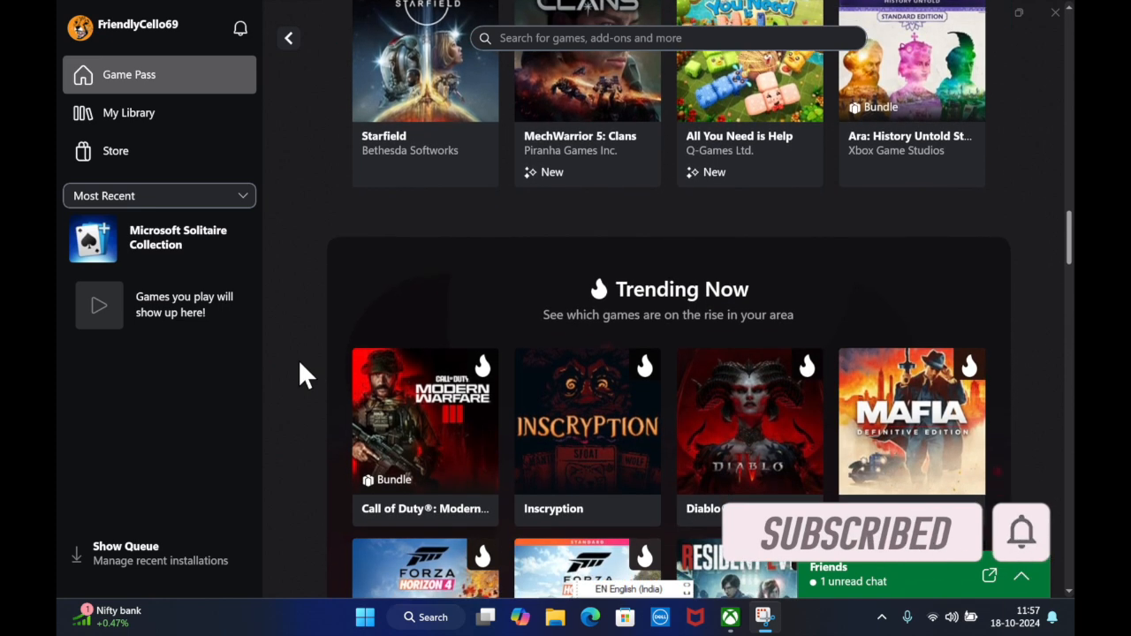
pyautogui.scroll(-3)
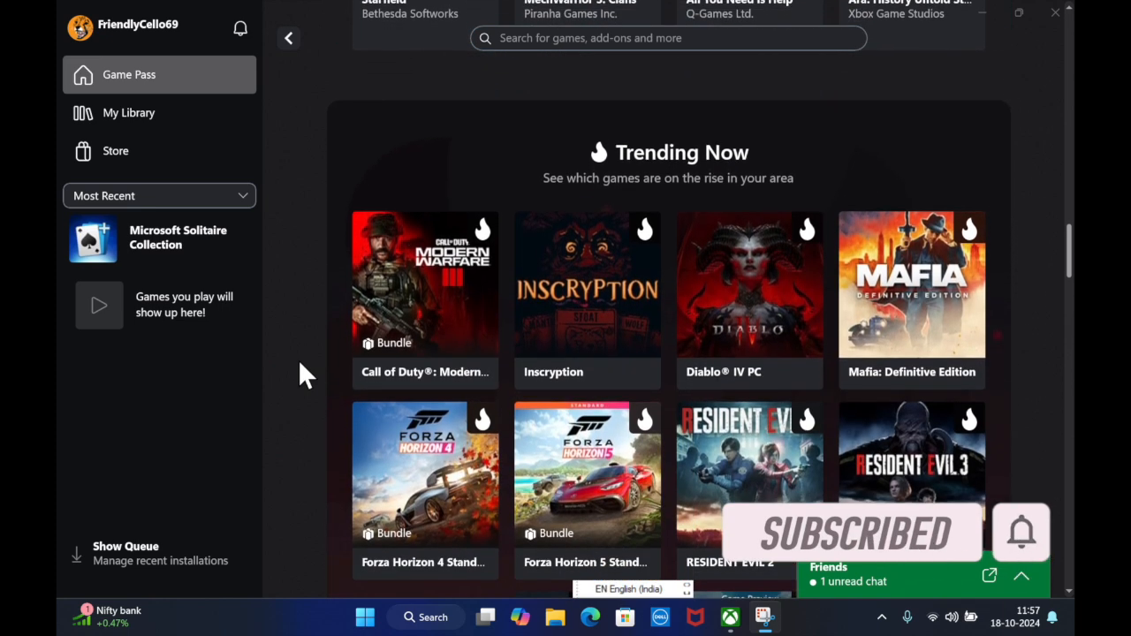
pyautogui.scroll(-3)
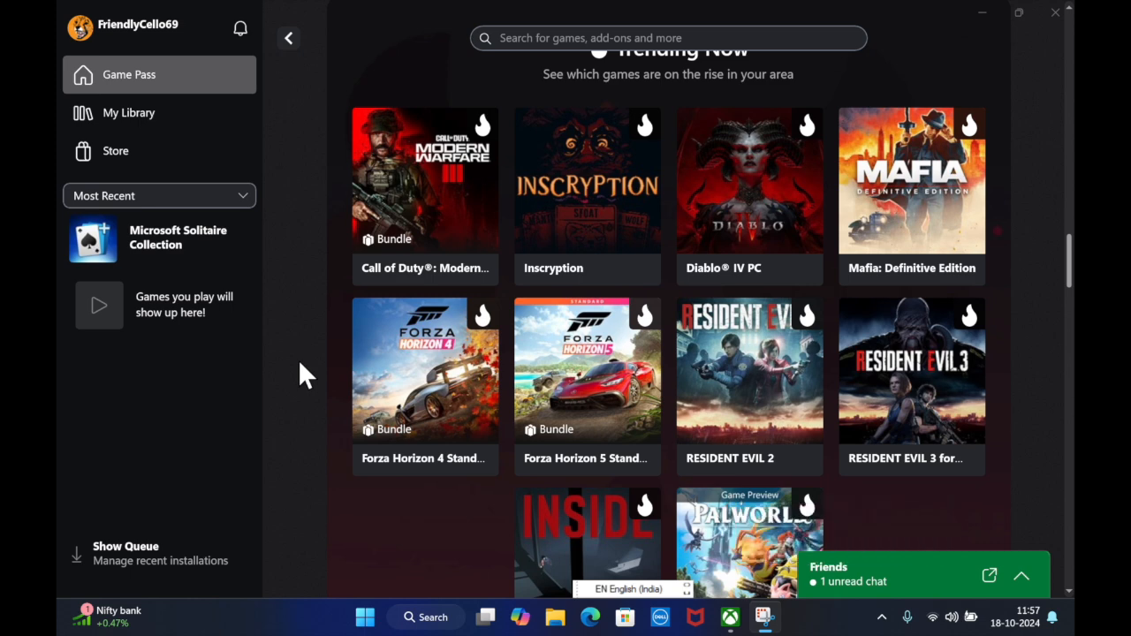
pyautogui.scroll(-3)
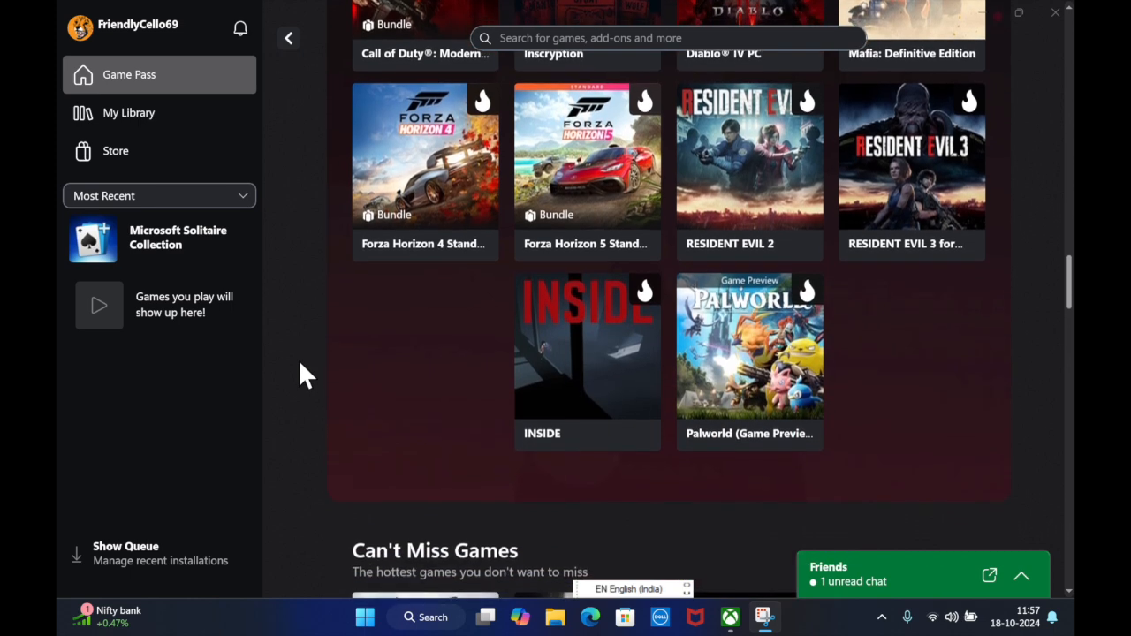
pyautogui.scroll(-3)
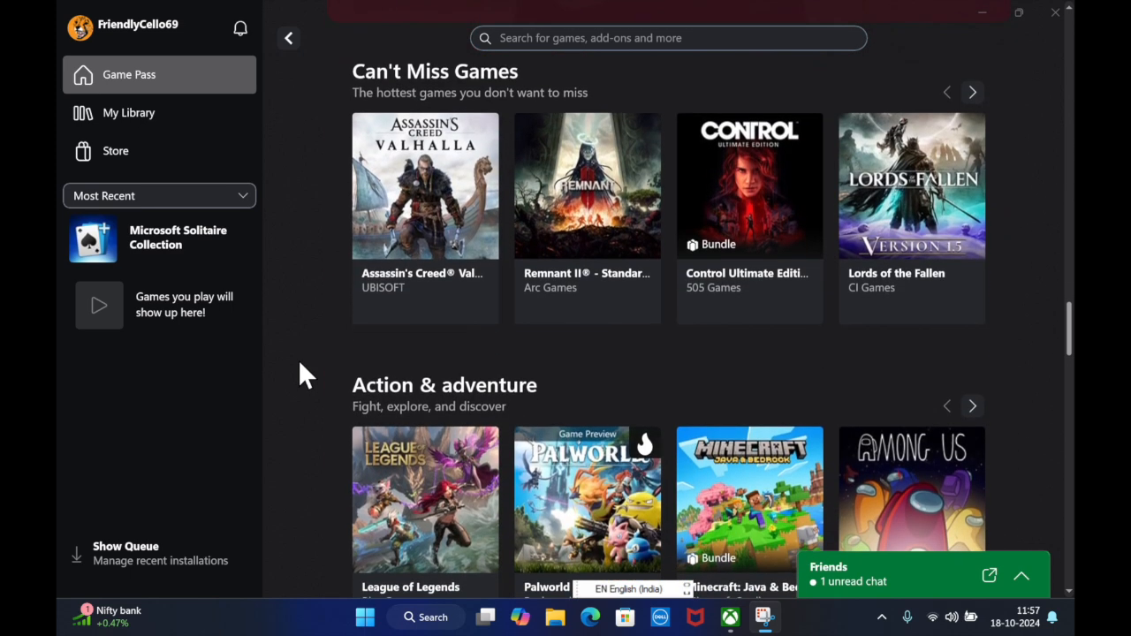
pyautogui.scroll(-3)
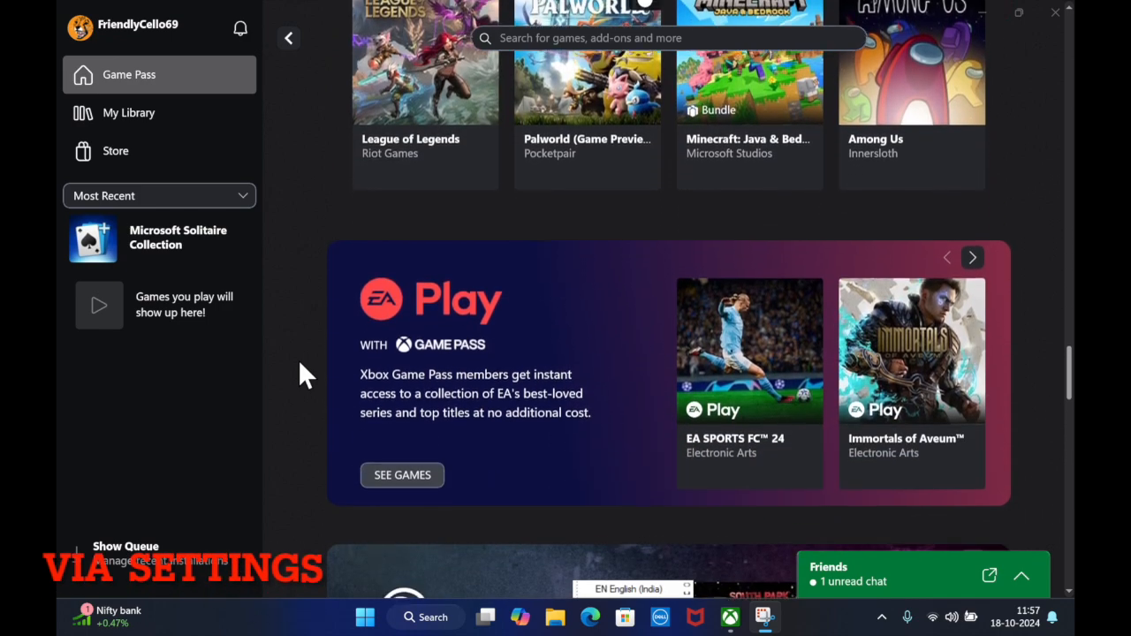
pyautogui.scroll(-3)
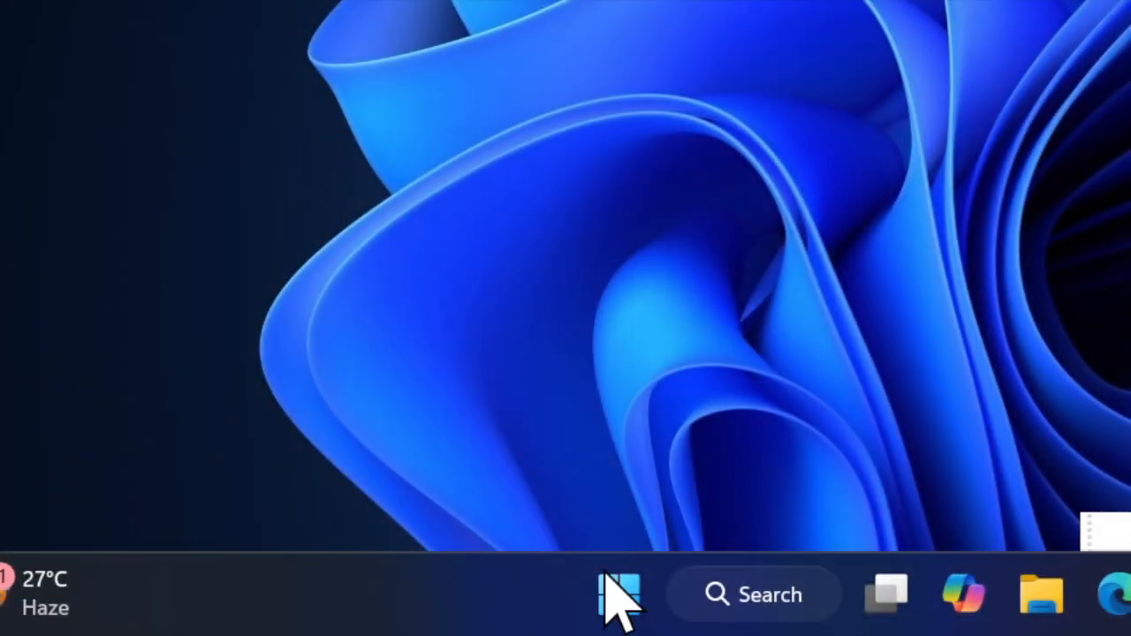
# Launch Windows Settings from Start, open Apps, and scroll to the startup apps list.
pyautogui.click(618, 594)
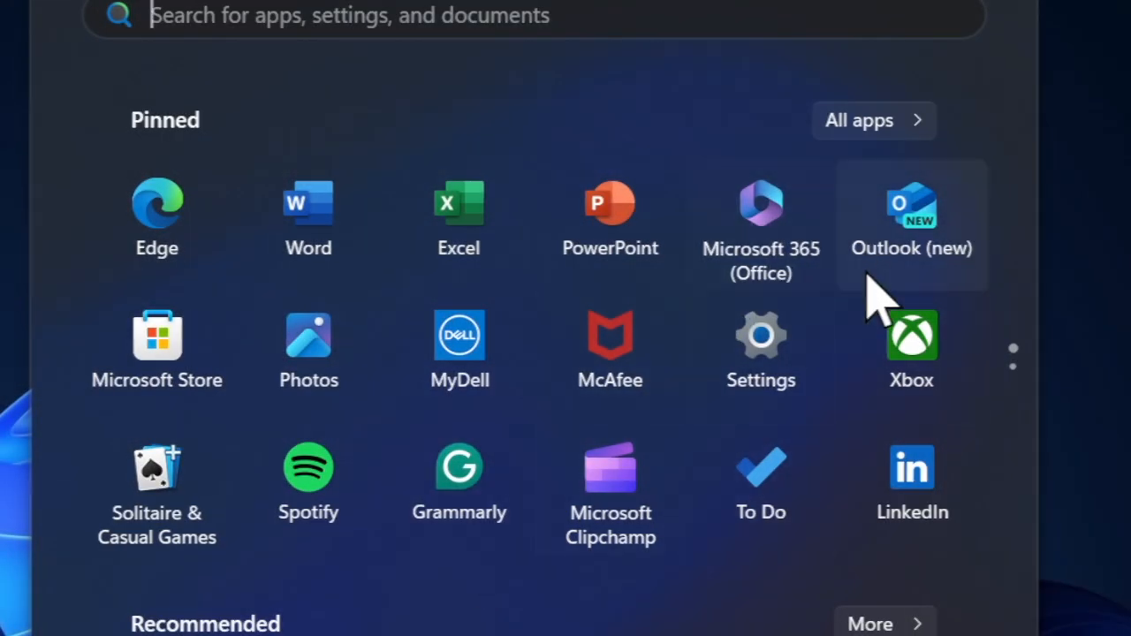
pyautogui.click(761, 336)
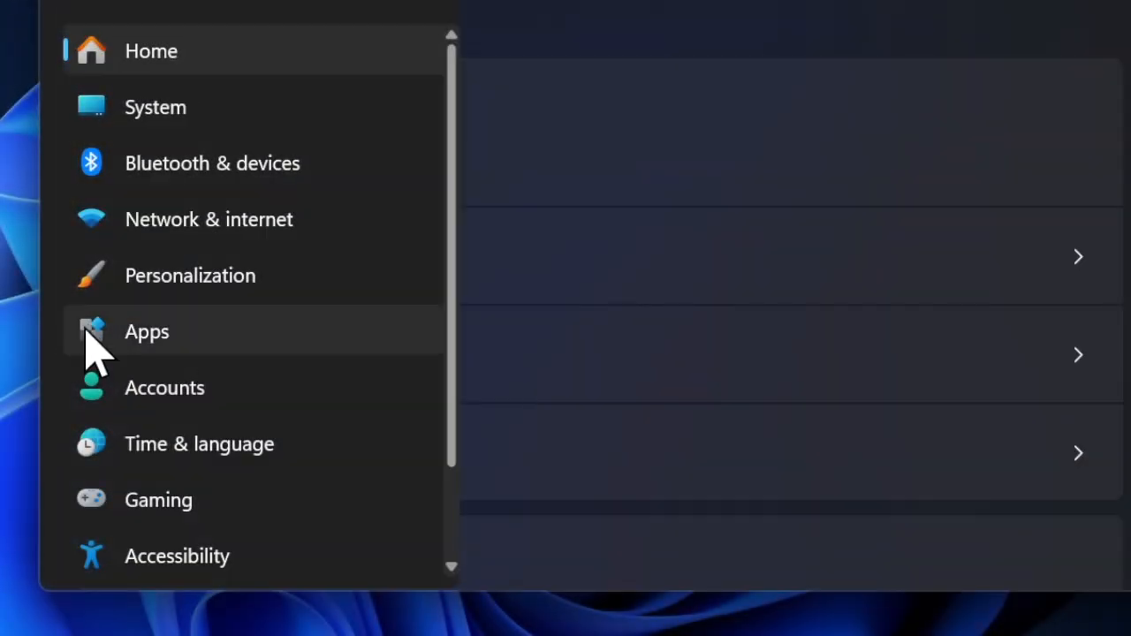
pyautogui.moveTo(106, 358)
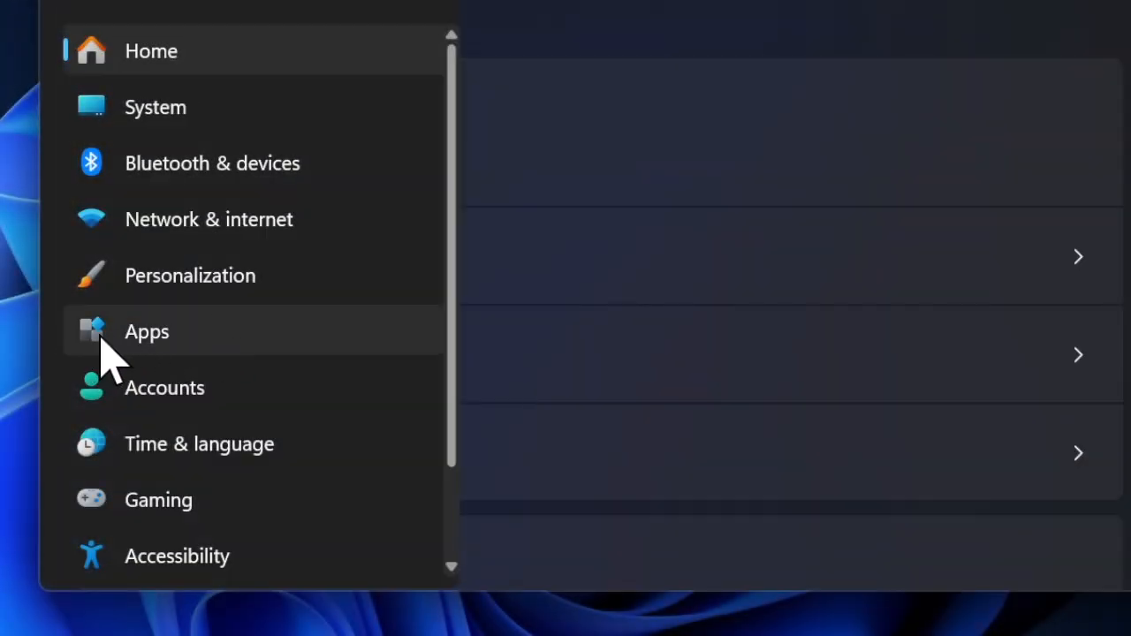
pyautogui.click(146, 331)
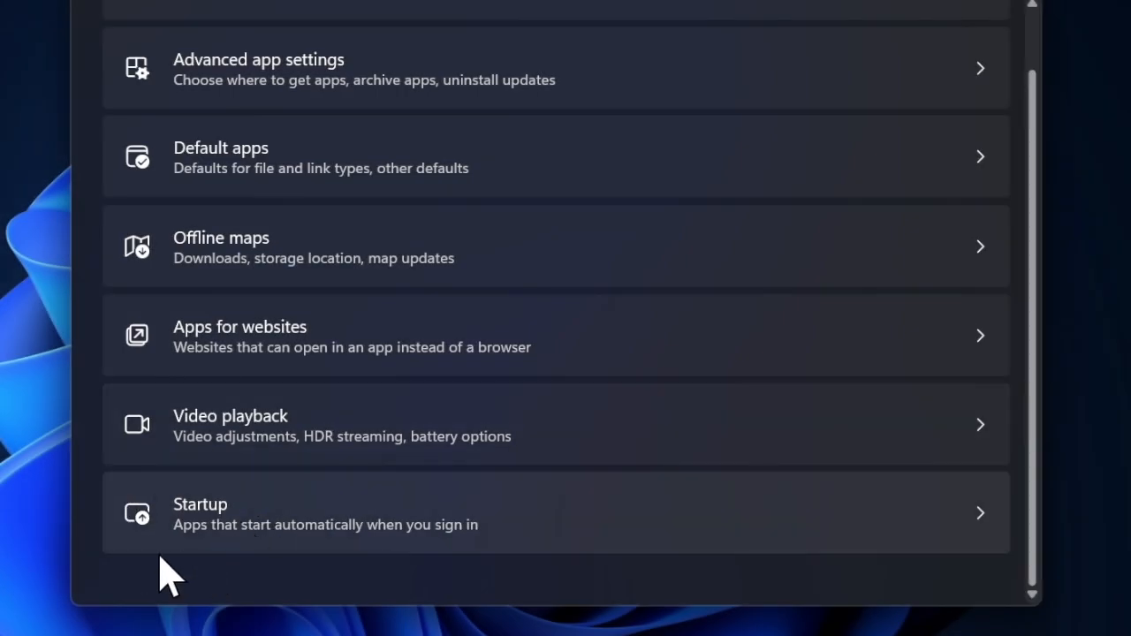
pyautogui.moveTo(128, 587)
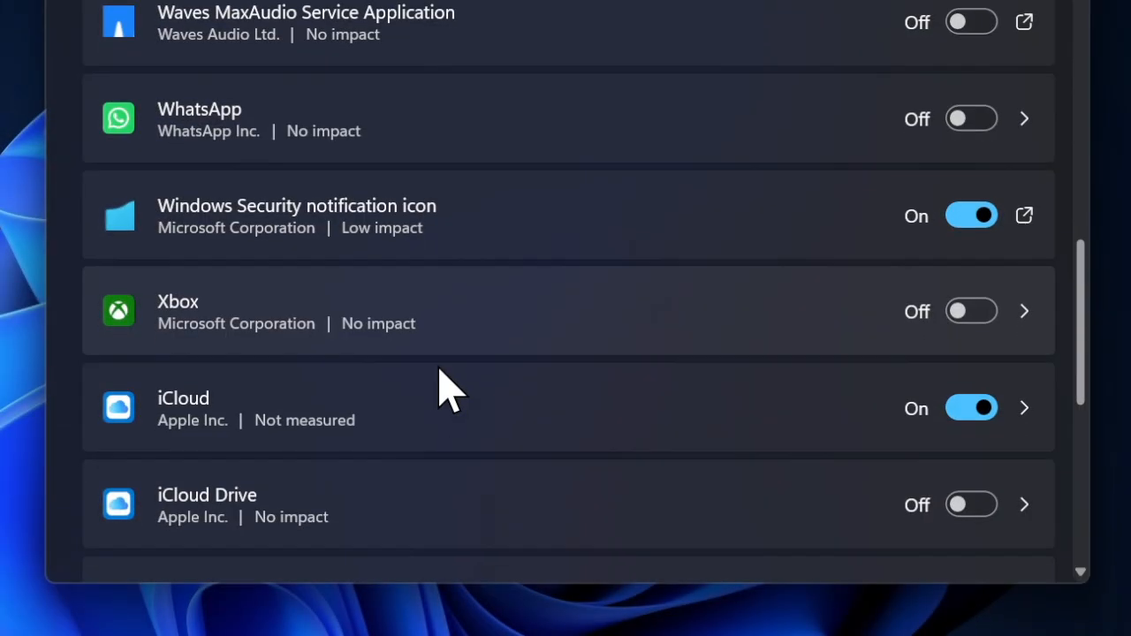
pyautogui.scroll(-3)
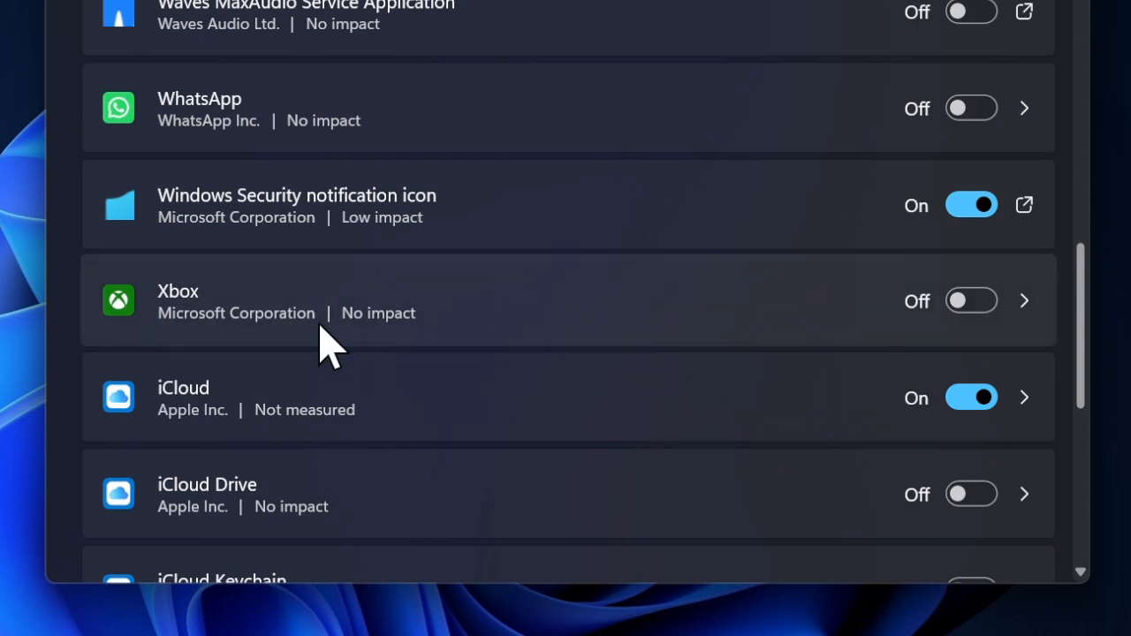
pyautogui.moveTo(879, 322)
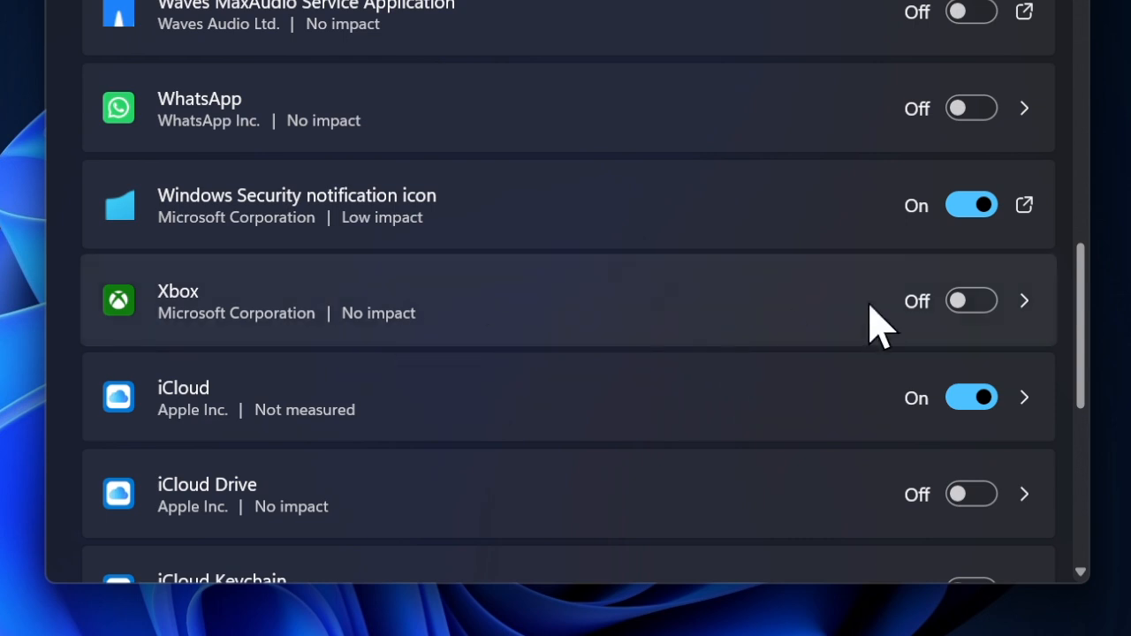
pyautogui.moveTo(919, 282)
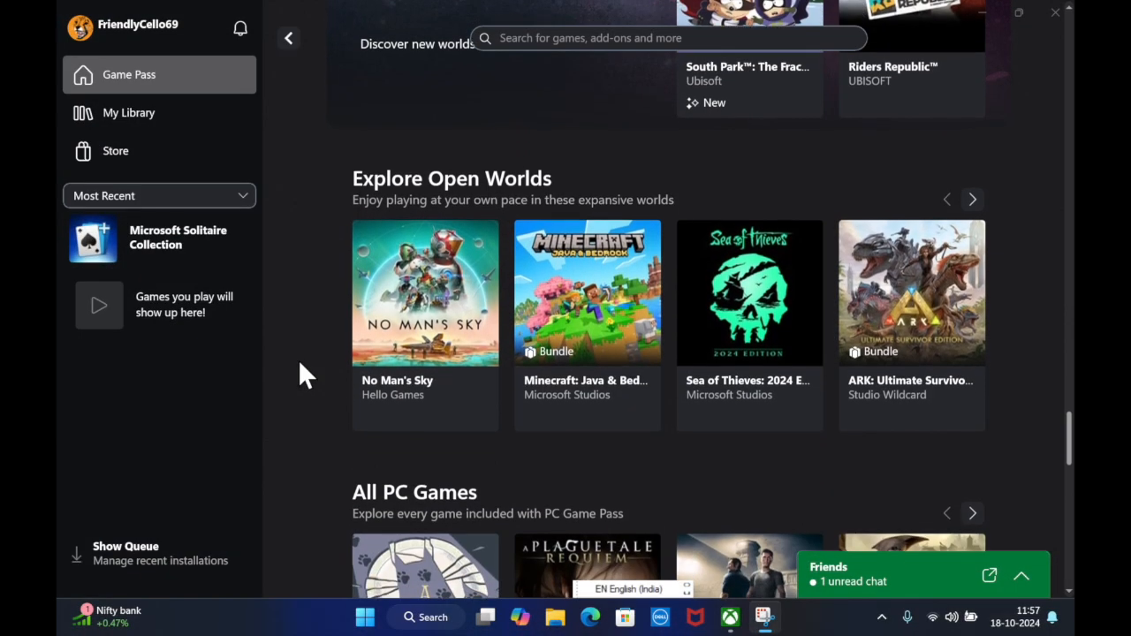
pyautogui.scroll(-3)
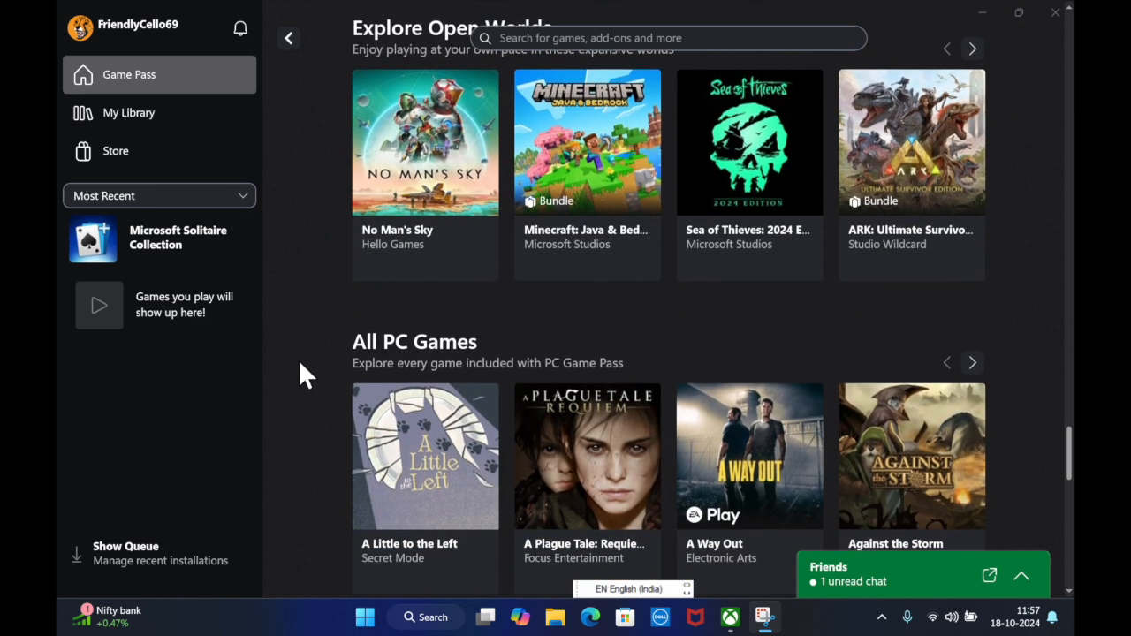
pyautogui.scroll(-3)
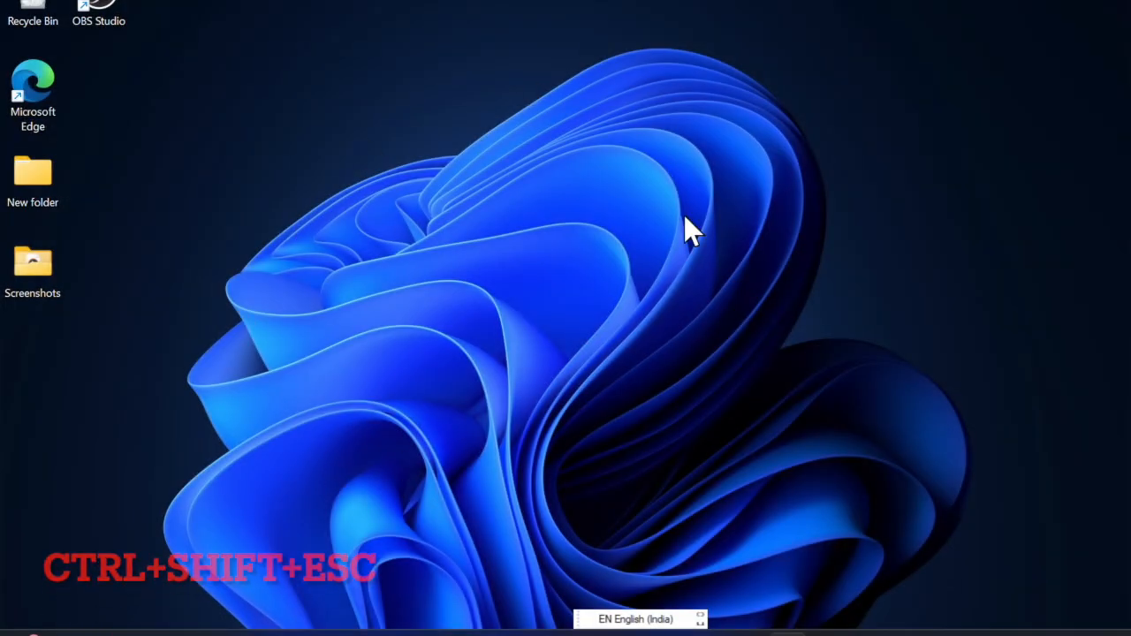
# Open Task Manager with Ctrl+Shift+Esc and show its Startup apps page.
pyautogui.press('Ctrl+Shift+Esc')
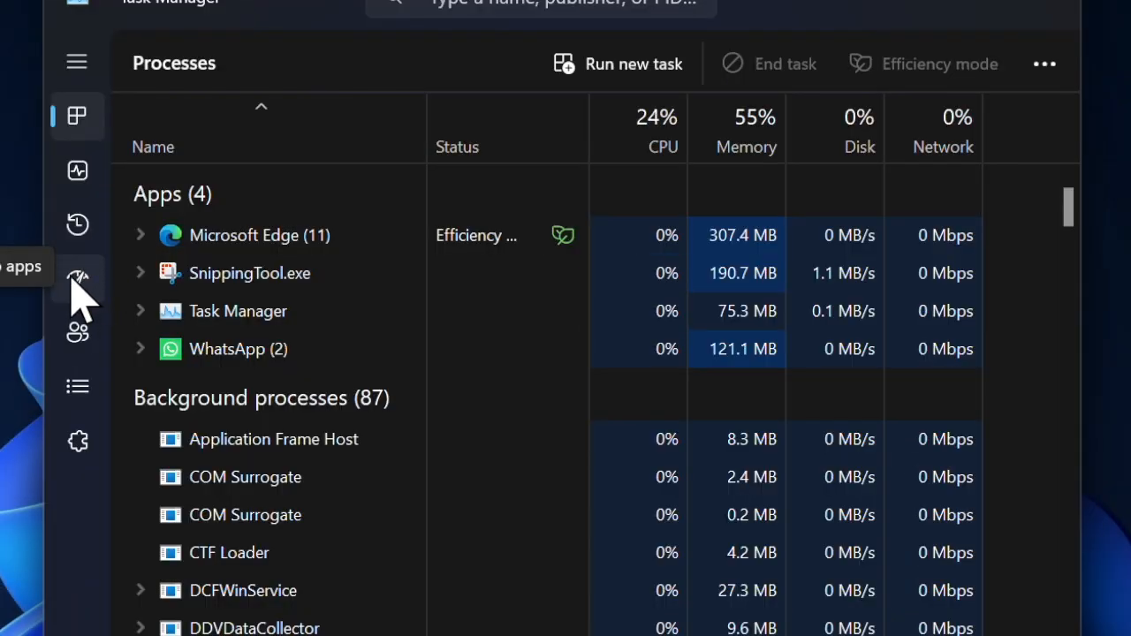
pyautogui.click(77, 277)
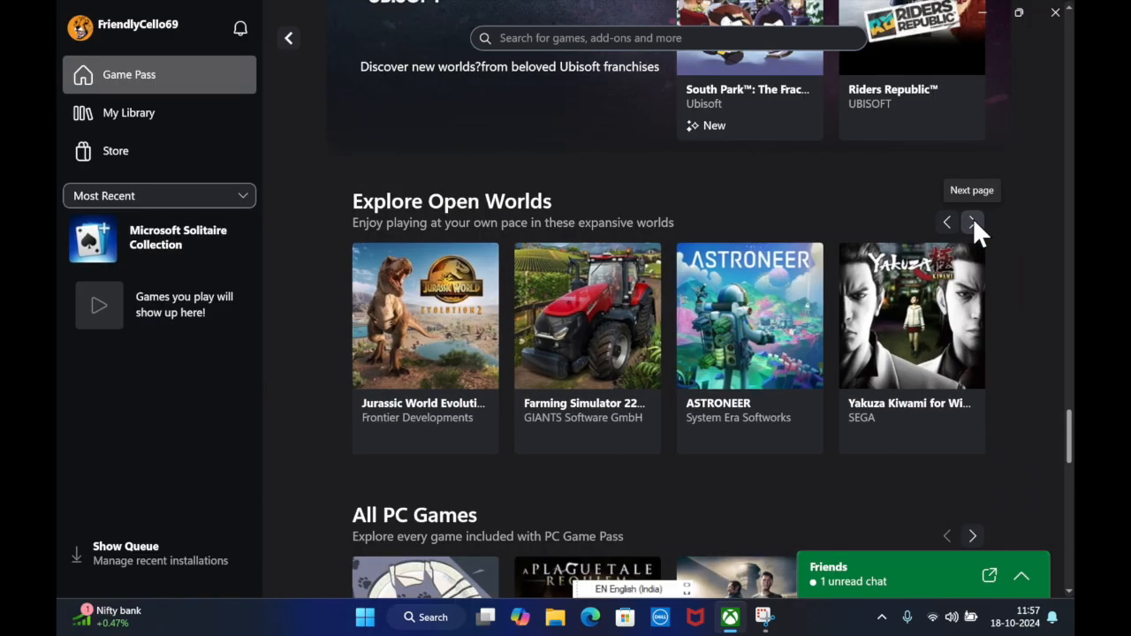
# Page Explore Open Worlds forward six times, then back twice to Dragon Age II and RAGE 2.
pyautogui.click(971, 222)
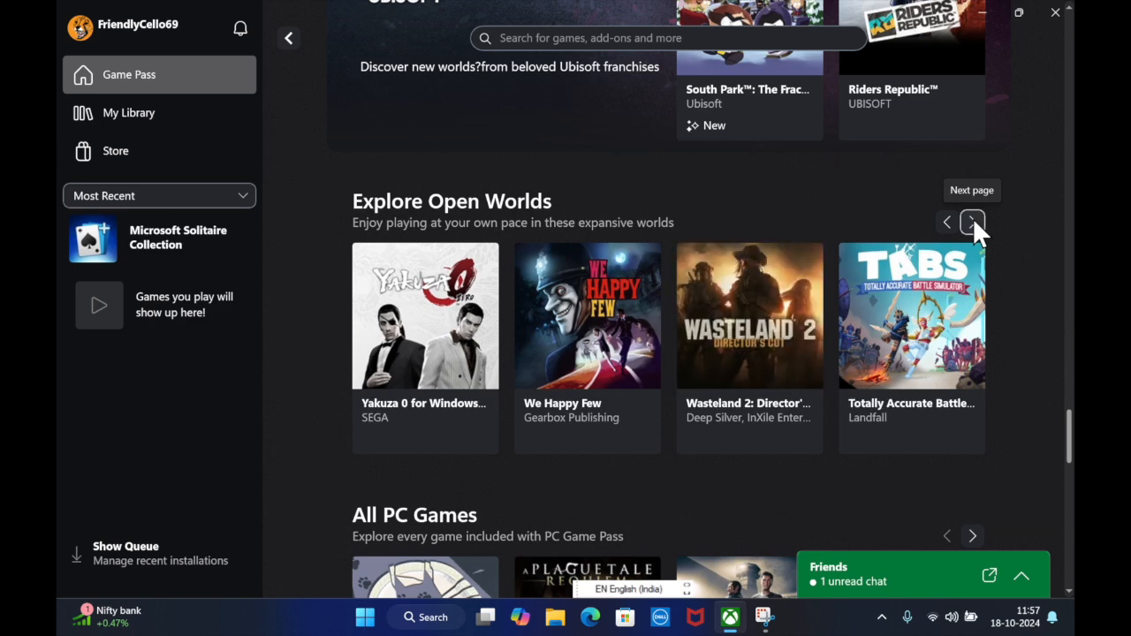
pyautogui.click(971, 222)
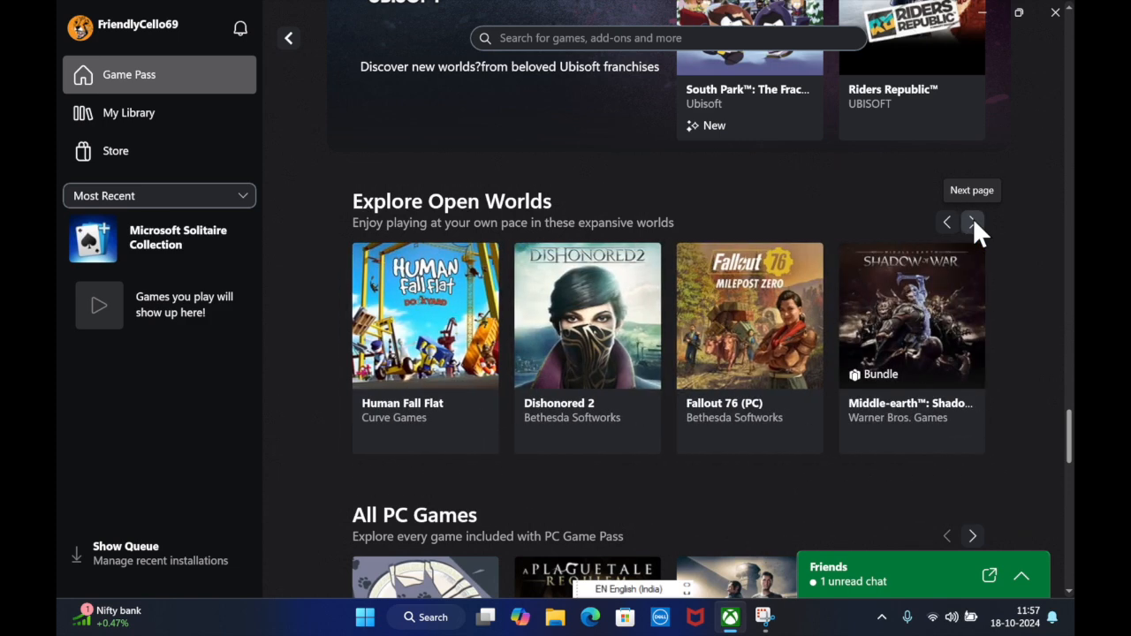
pyautogui.click(971, 222)
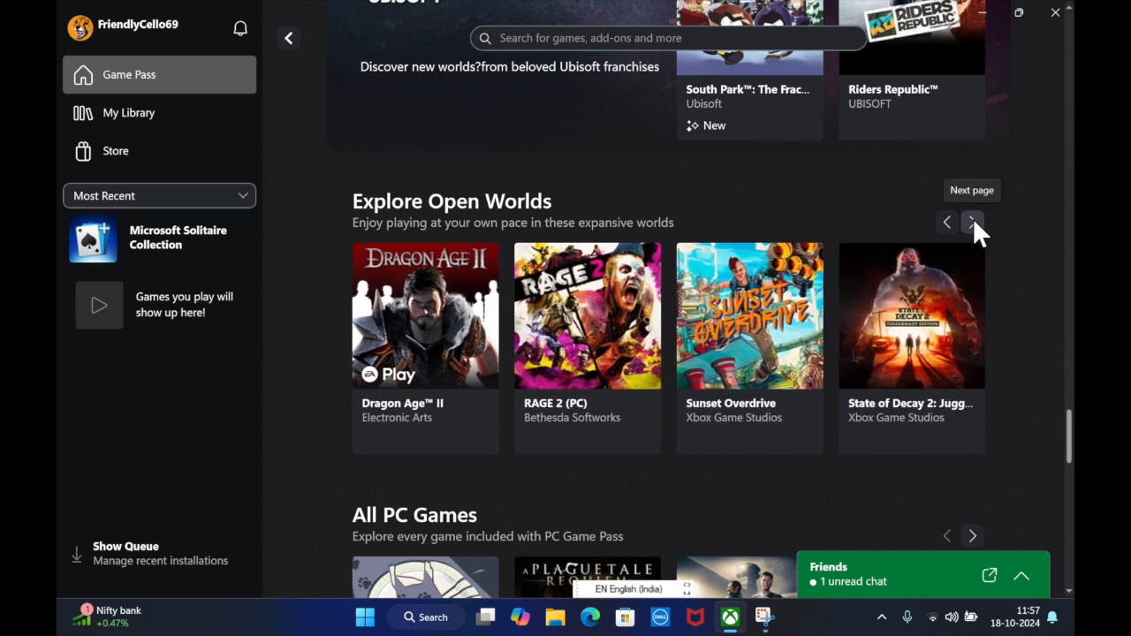
pyautogui.click(971, 222)
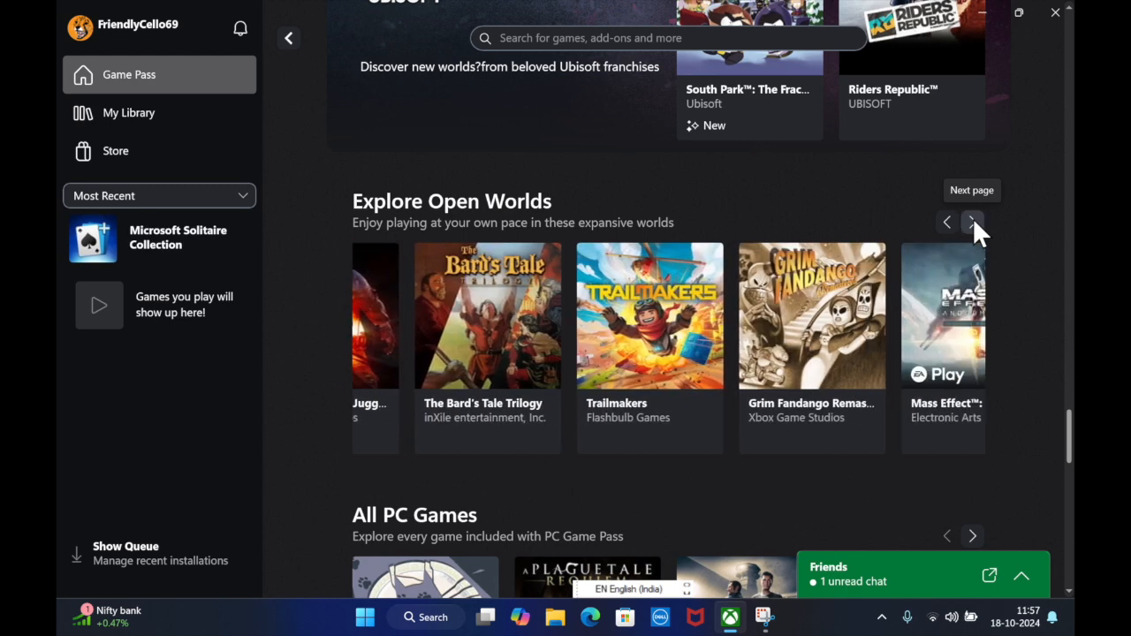
pyautogui.click(972, 222)
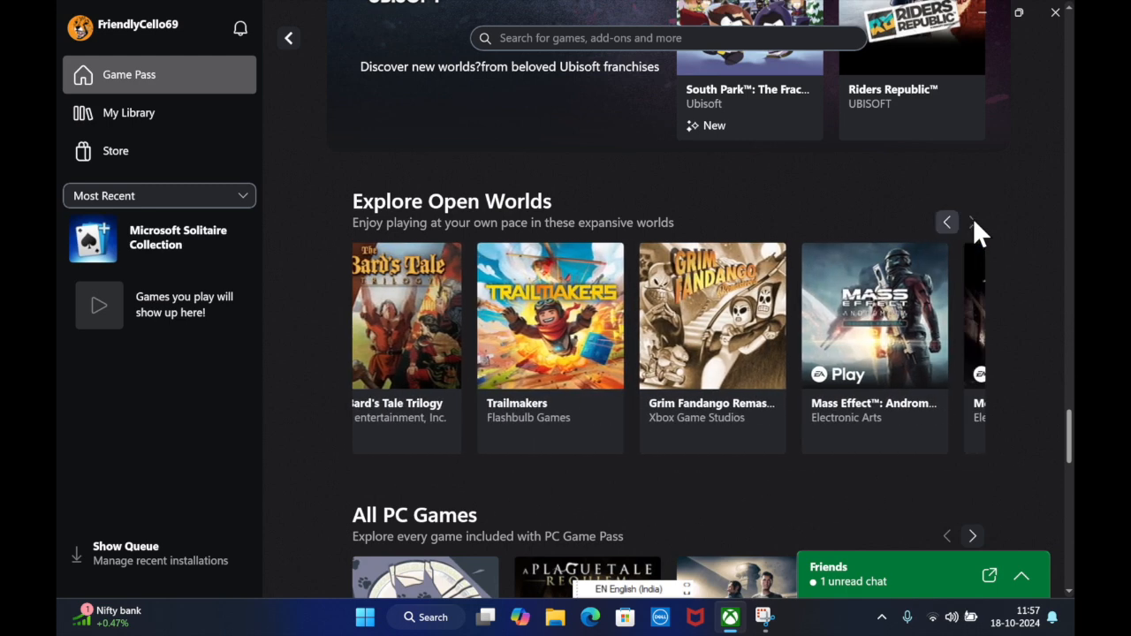
pyautogui.click(972, 222)
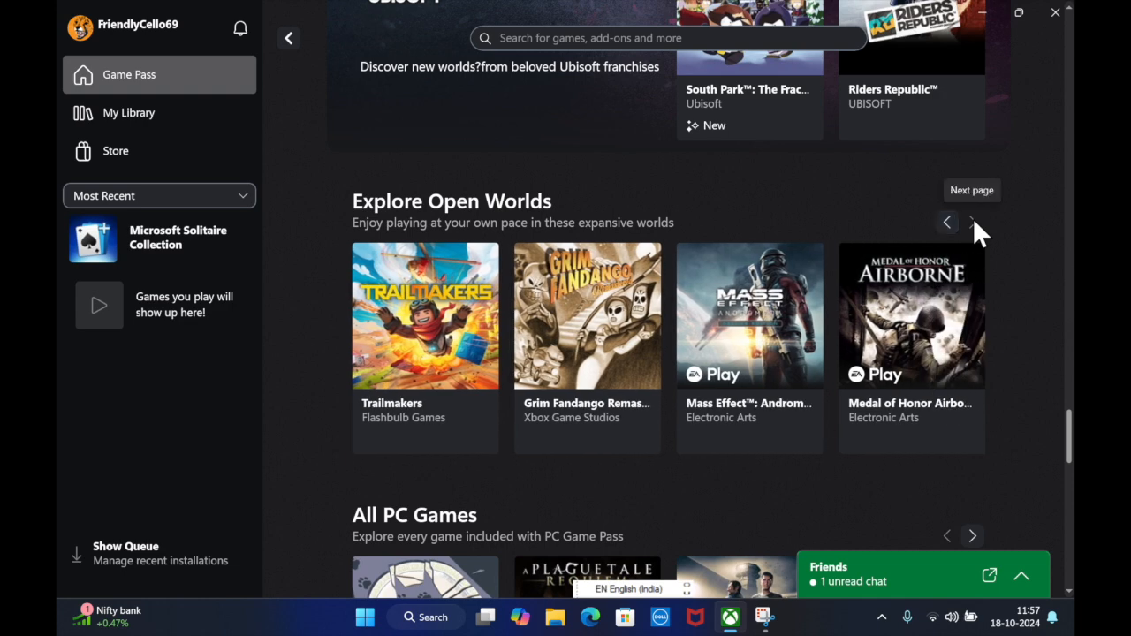
pyautogui.click(971, 222)
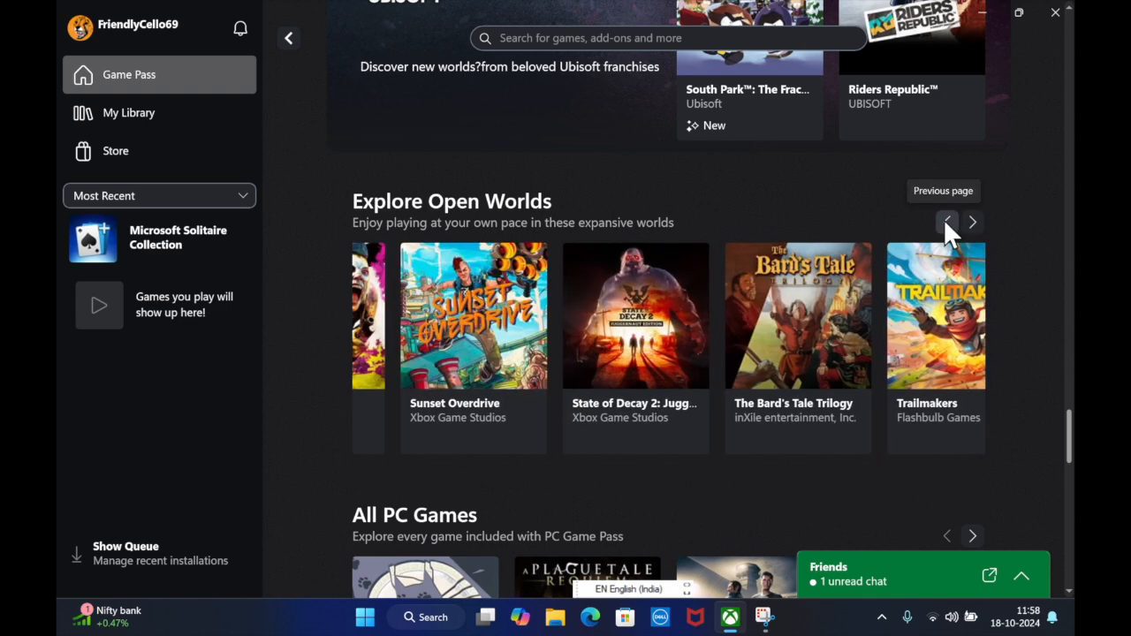
pyautogui.click(971, 222)
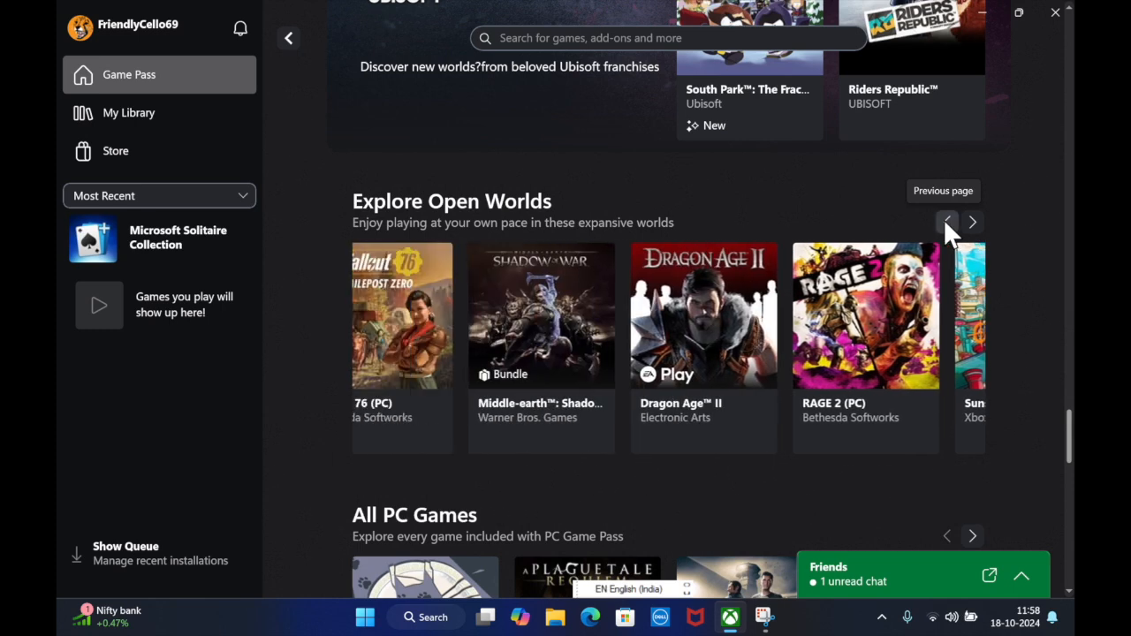